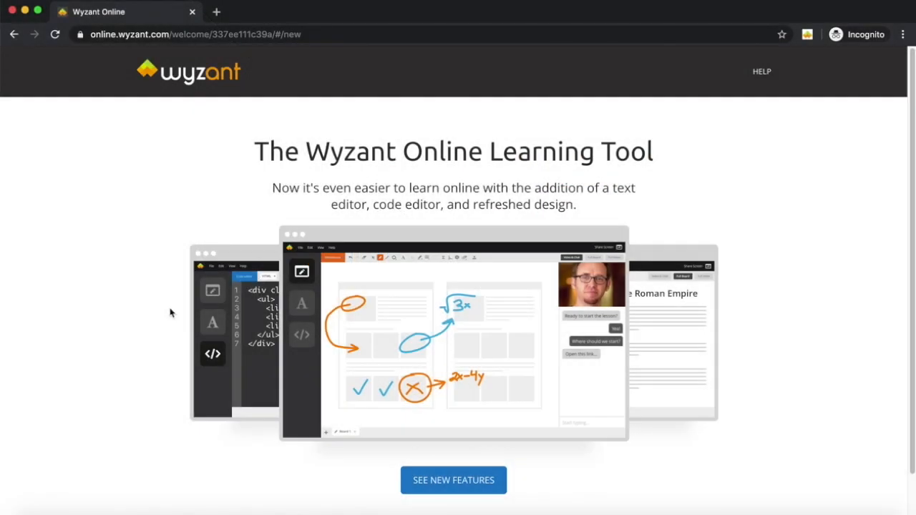
- Return from the Online Learning Tool welcome page to the Wyzant student dashboard
left_click(454, 480)
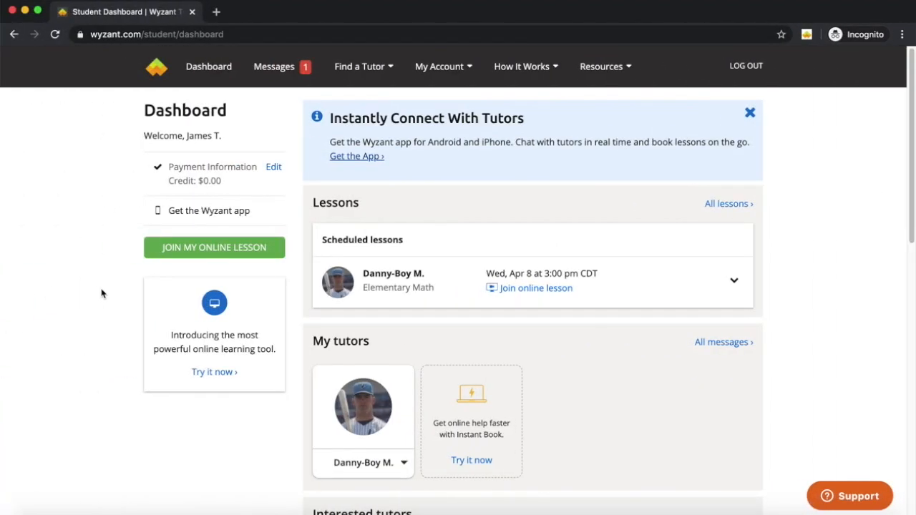
mouse_move(531, 294)
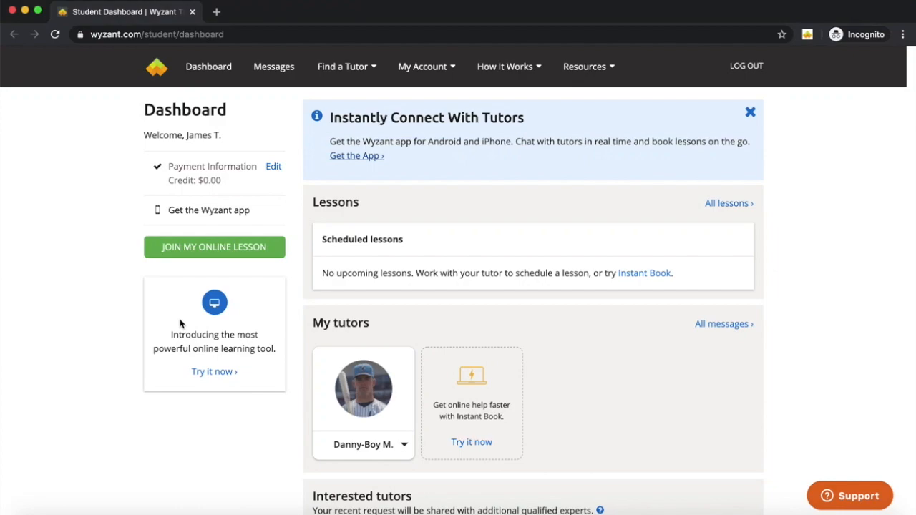
- Check Chrome settings and search Google for 'Google chrome' before opening Wyzant incognito
left_click(213, 371)
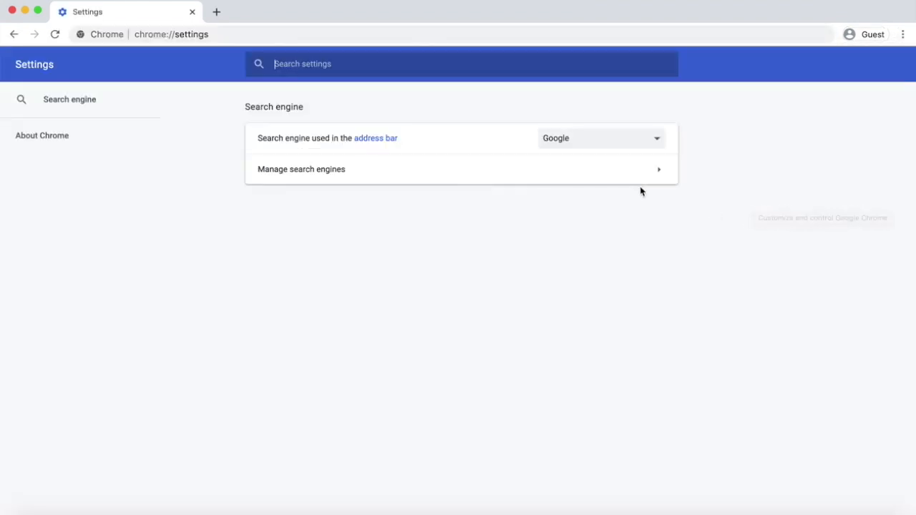
left_click(42, 136)
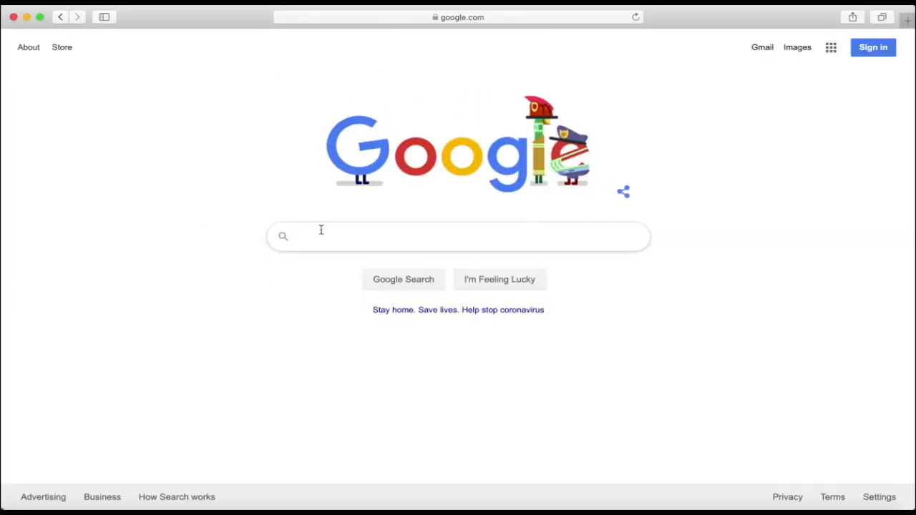
type("Google chrome")
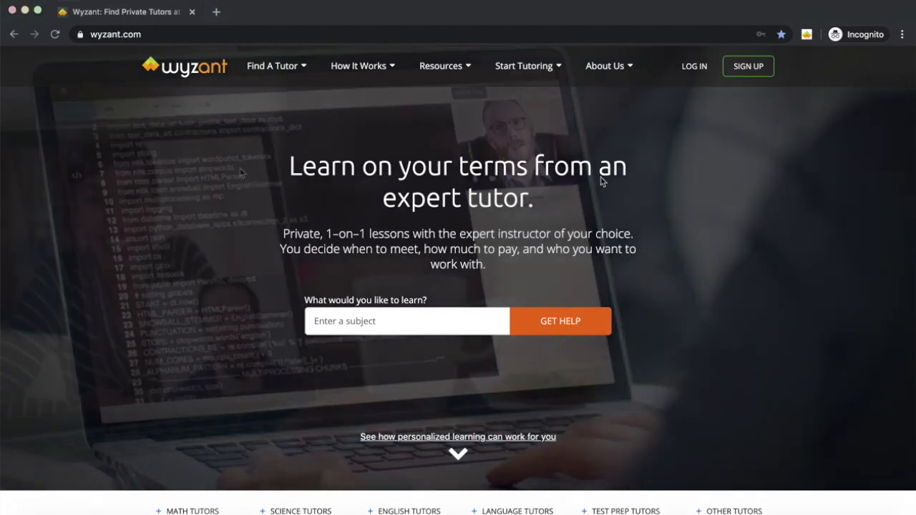
- Enter the empty lesson room showing the blank whiteboard and disabled video
left_click(694, 66)
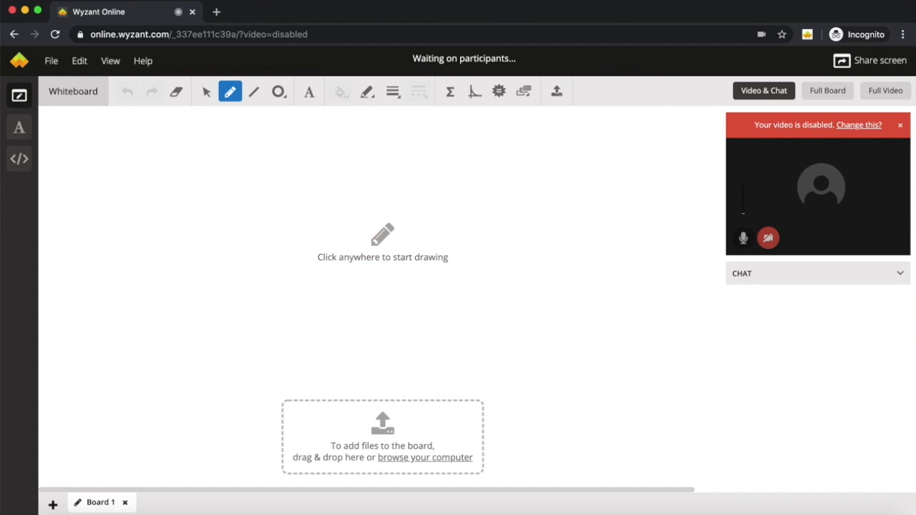
mouse_move(193, 153)
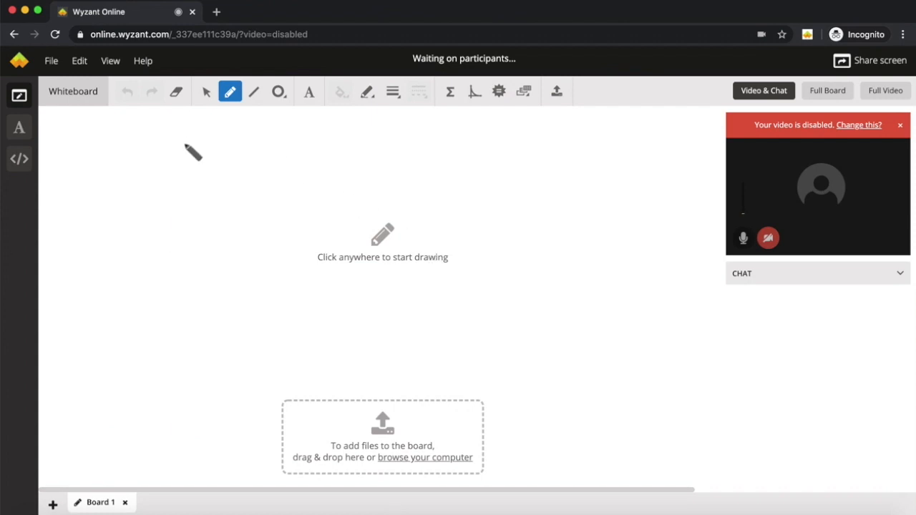
mouse_move(54, 89)
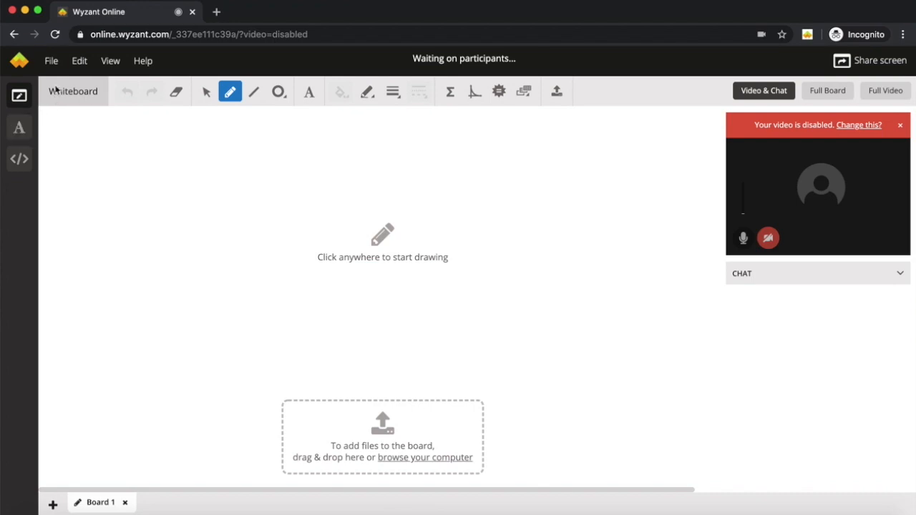
mouse_move(550, 100)
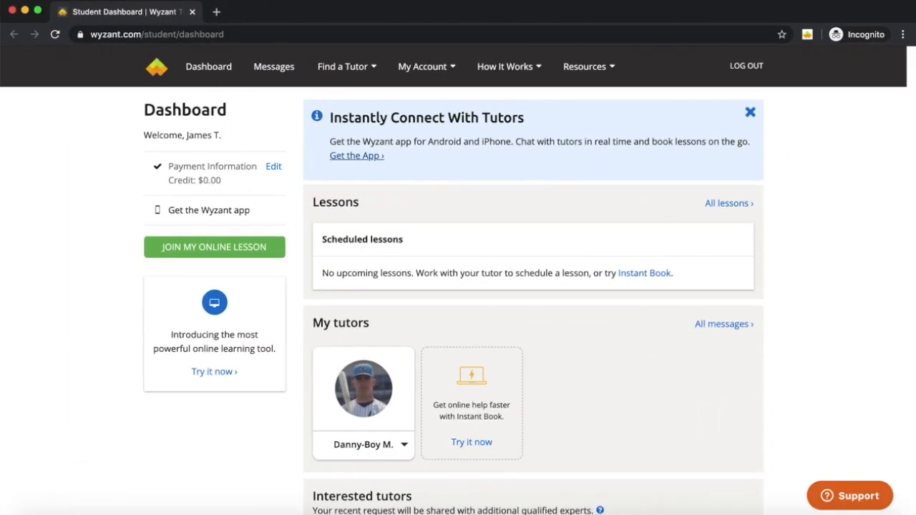
mouse_move(162, 305)
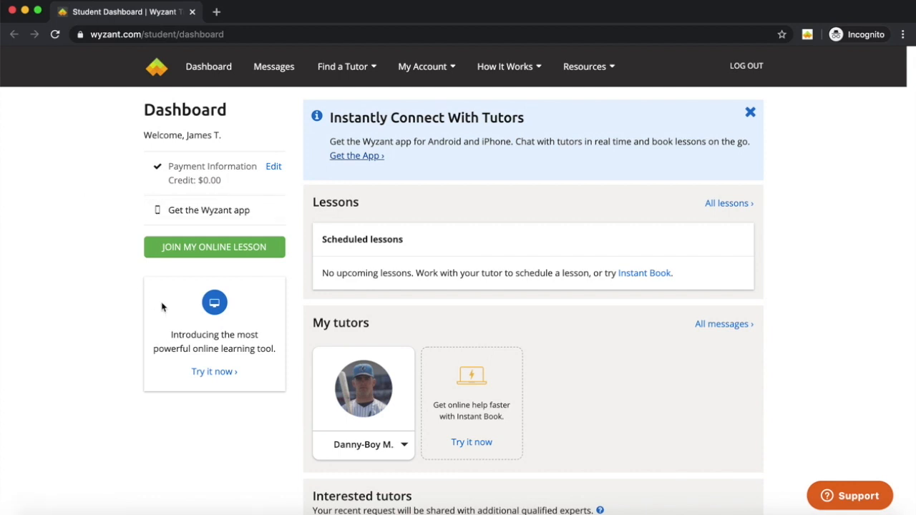
mouse_move(198, 253)
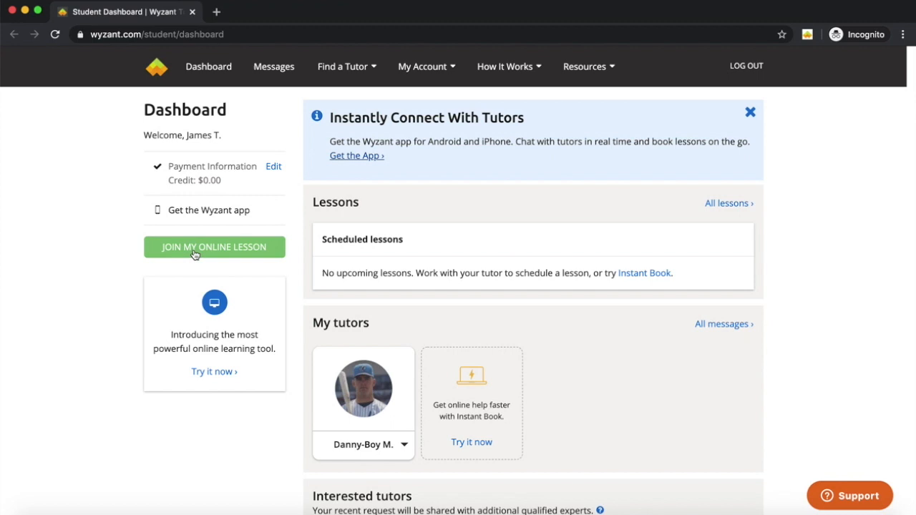
- Choose JOIN MY ONLINE LESSON on the dashboard to reach the tool introduction page
left_click(212, 371)
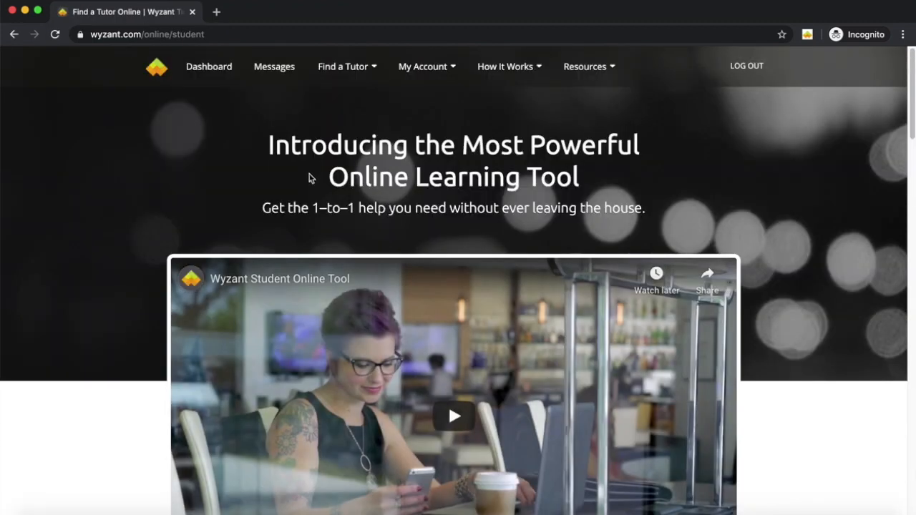
- Scroll to the Check Out the Tool section and launch TRY THE TOOL
left_click(343, 66)
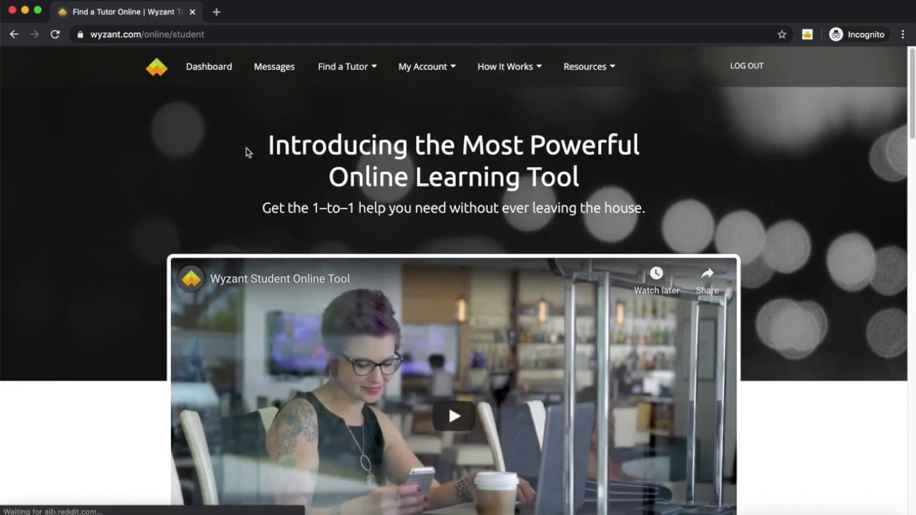
scroll("down", 3)
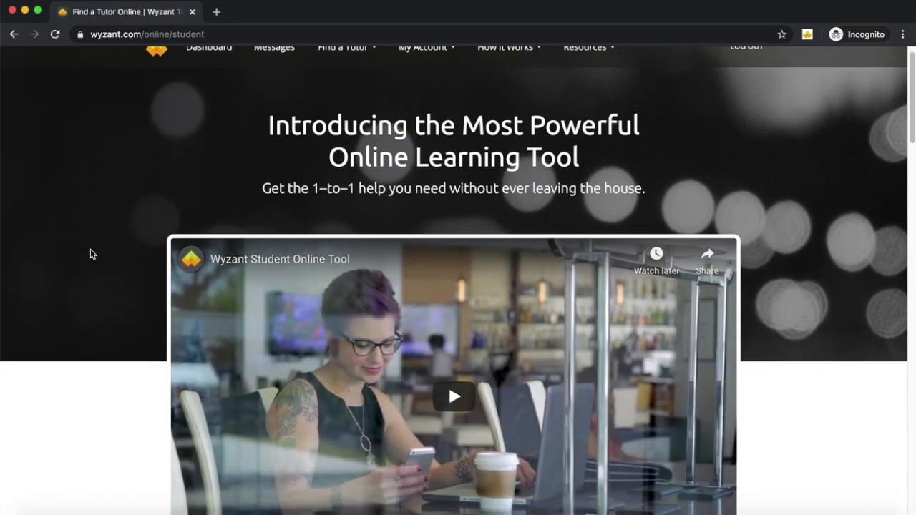
scroll("down", 3)
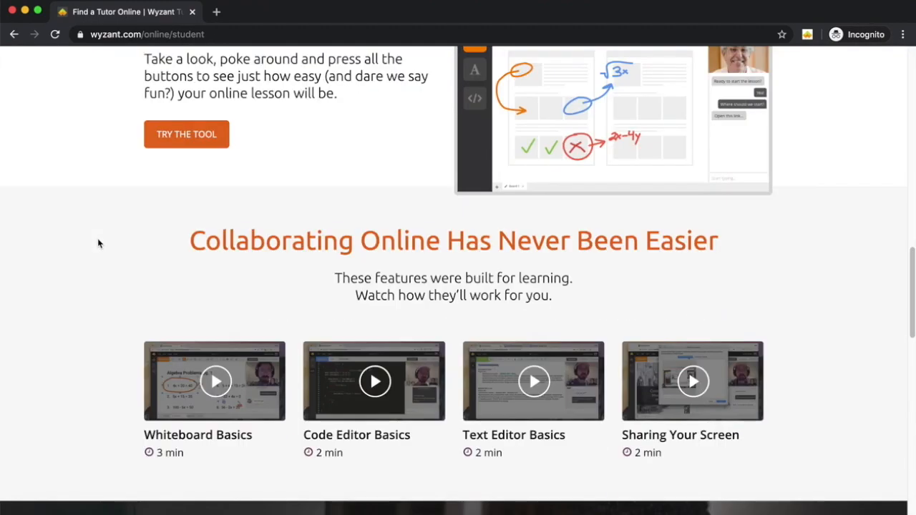
scroll("down", 3)
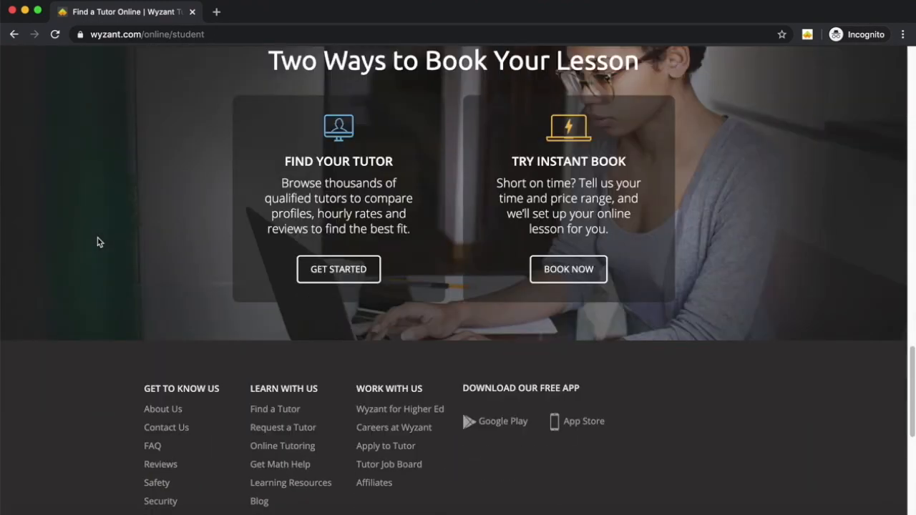
scroll("up", 3)
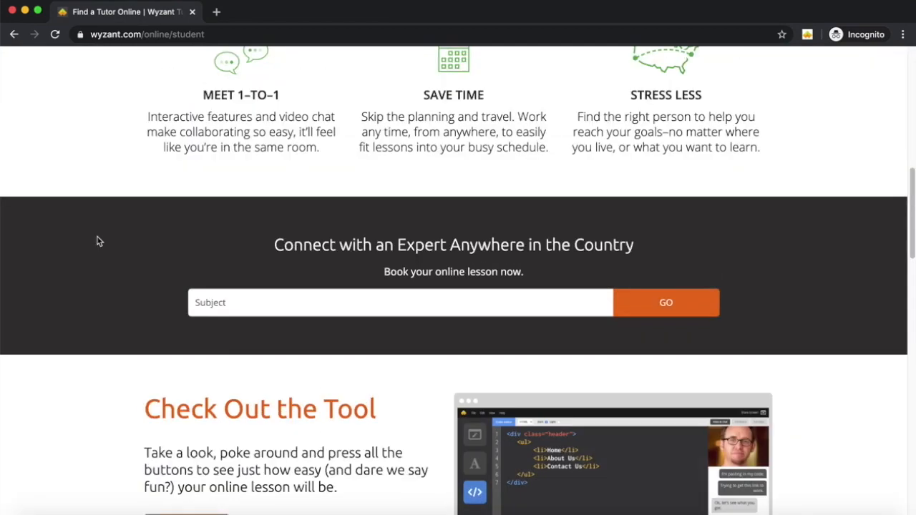
scroll("down", 3)
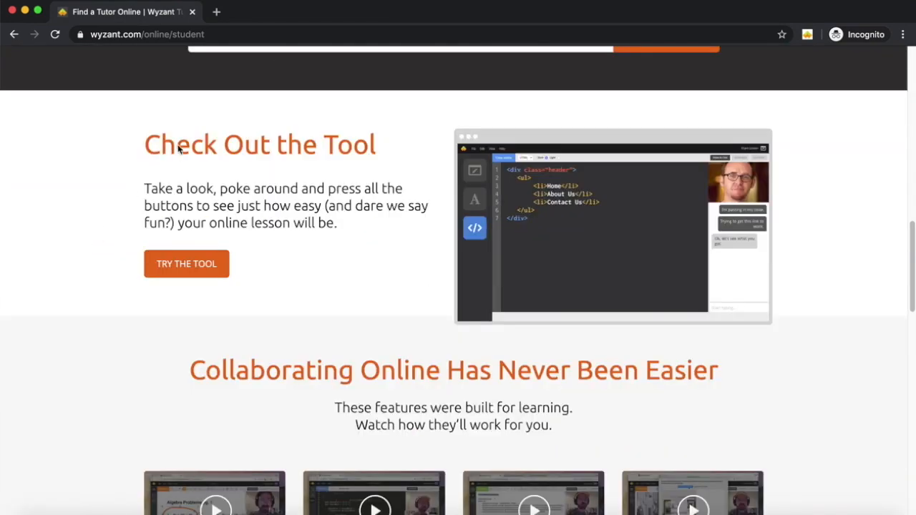
mouse_move(197, 269)
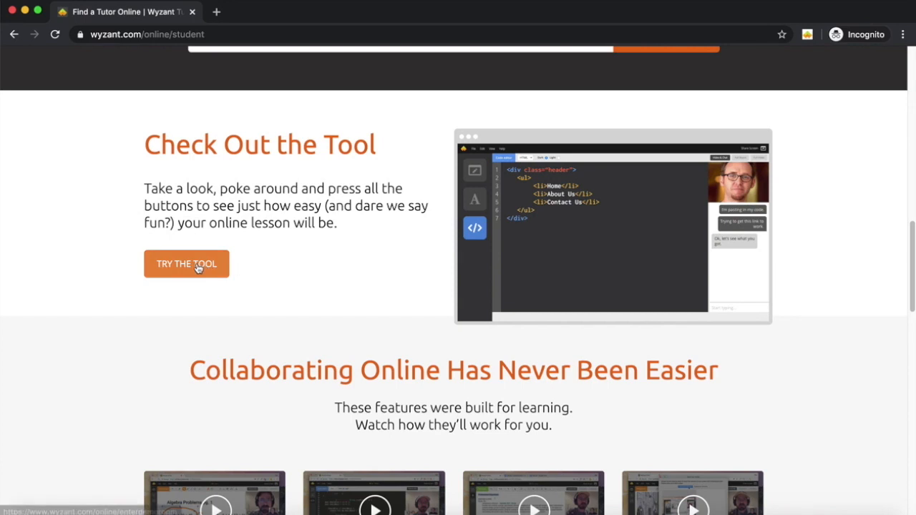
left_click(186, 264)
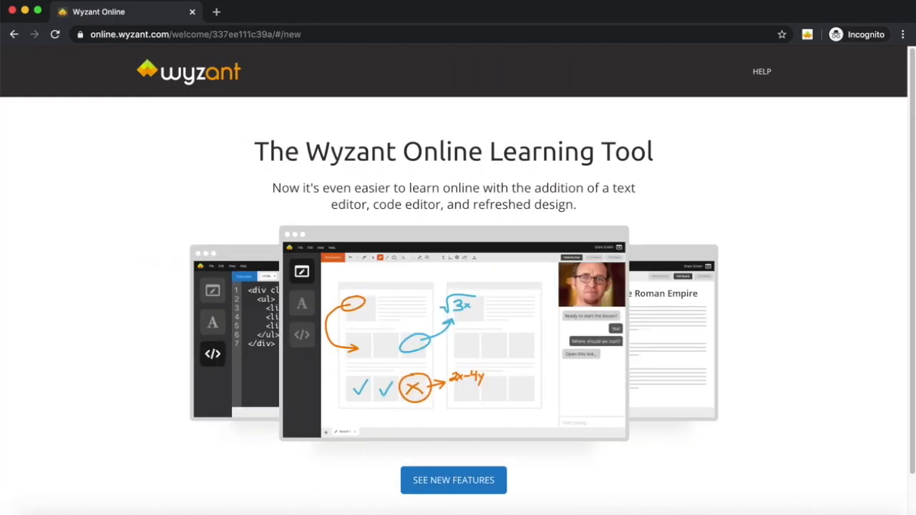
- Skip the new-features tour via the Skip to setup link
scroll("down", 3)
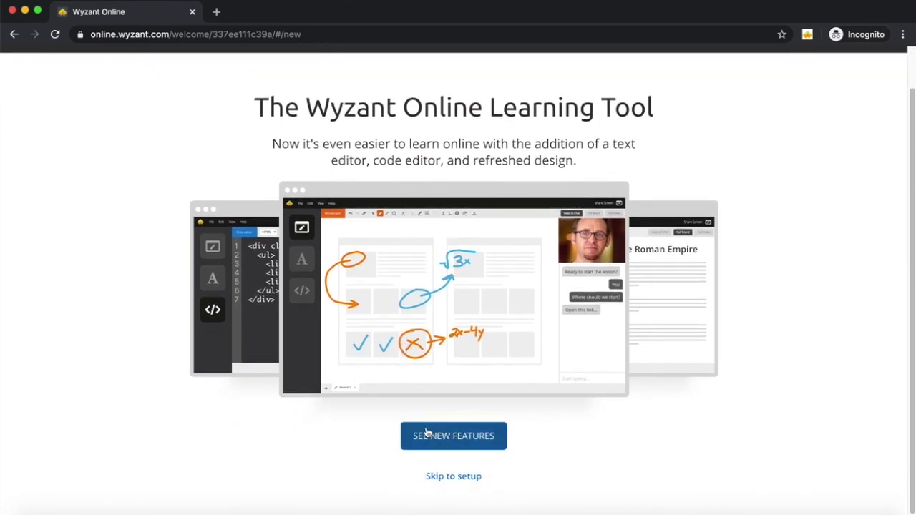
mouse_move(451, 479)
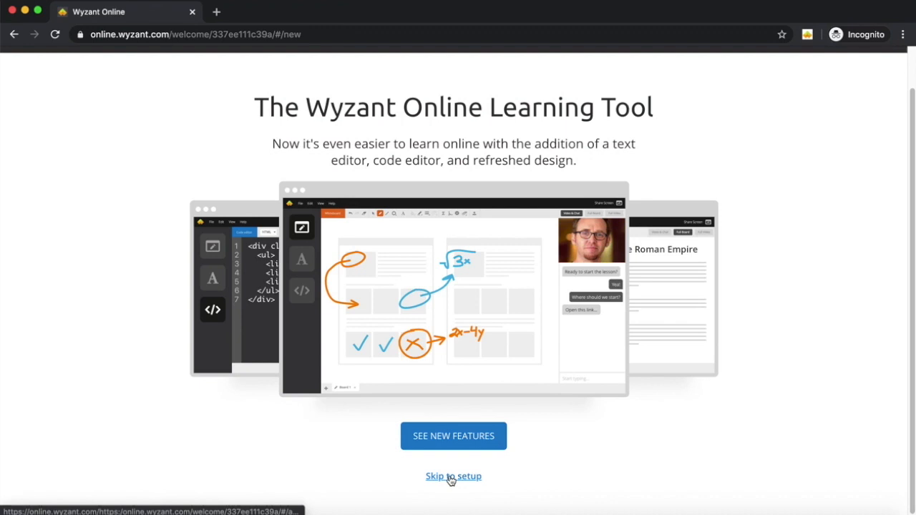
left_click(453, 477)
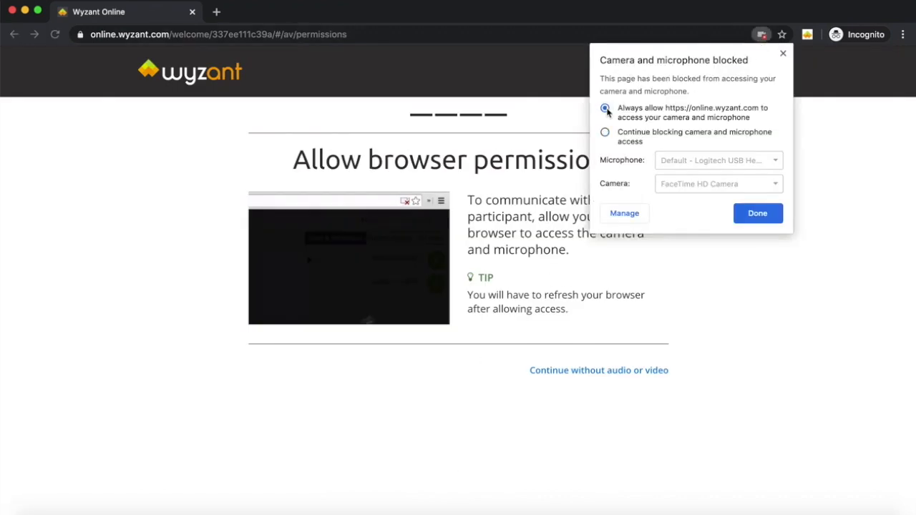
- Always allow camera and microphone, then answer YES to the mic meter and audio cue
left_click(758, 213)
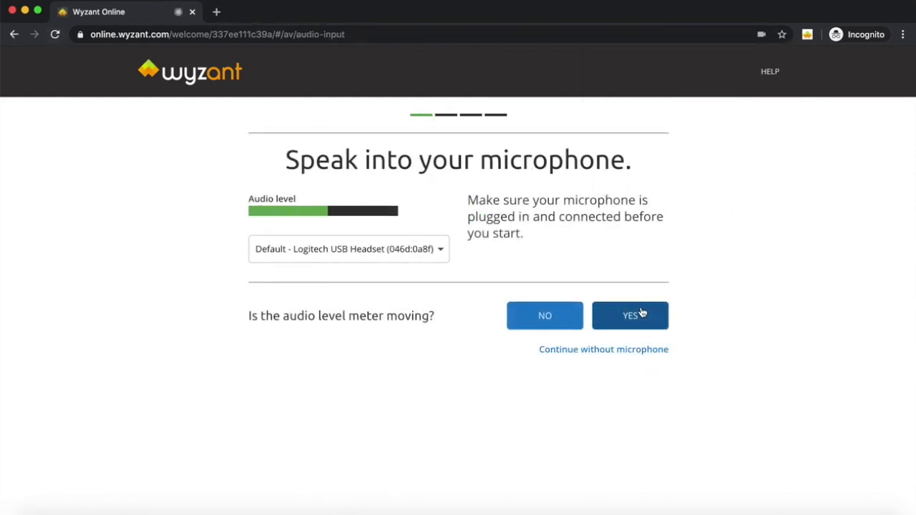
left_click(631, 315)
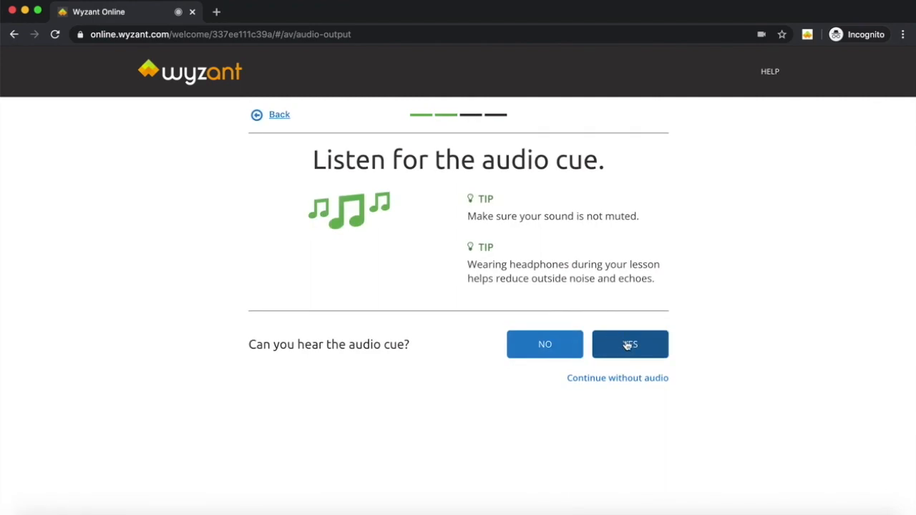
left_click(630, 344)
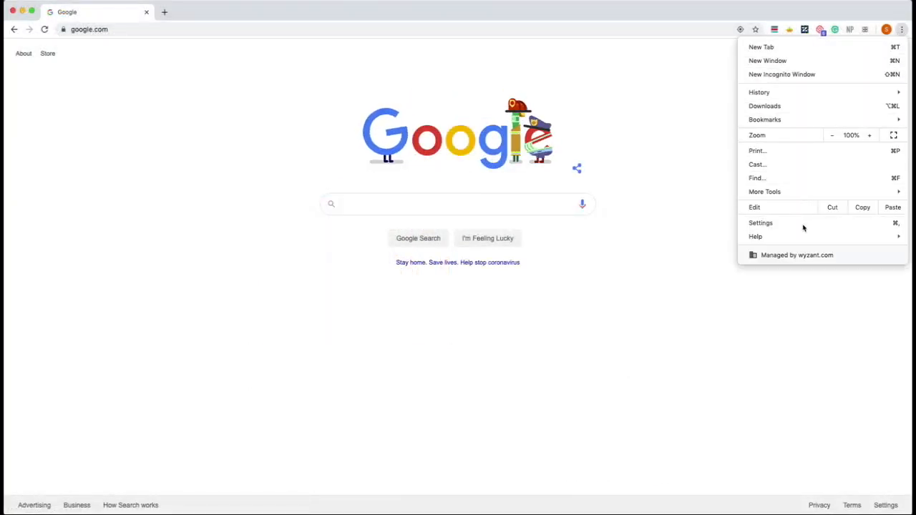
- Open Chrome Settings and view the Privacy and security section
left_click(761, 223)
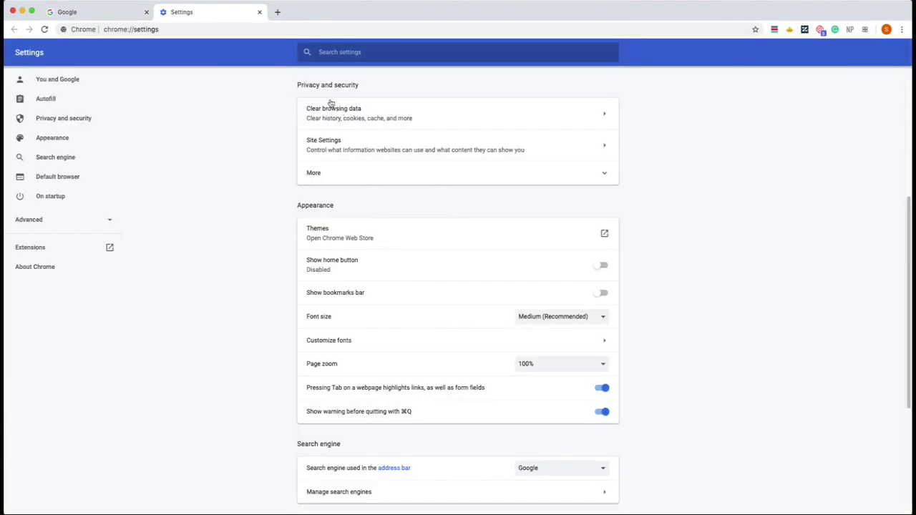
left_click(333, 108)
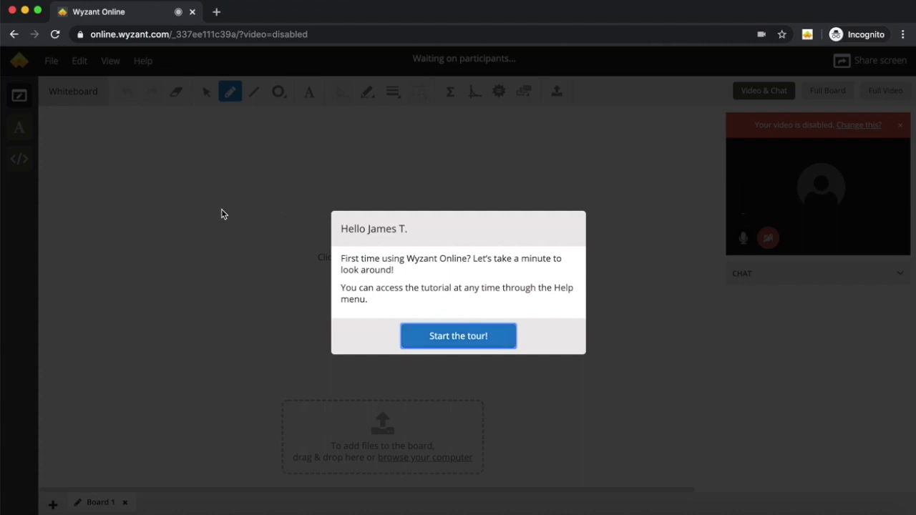
mouse_move(467, 338)
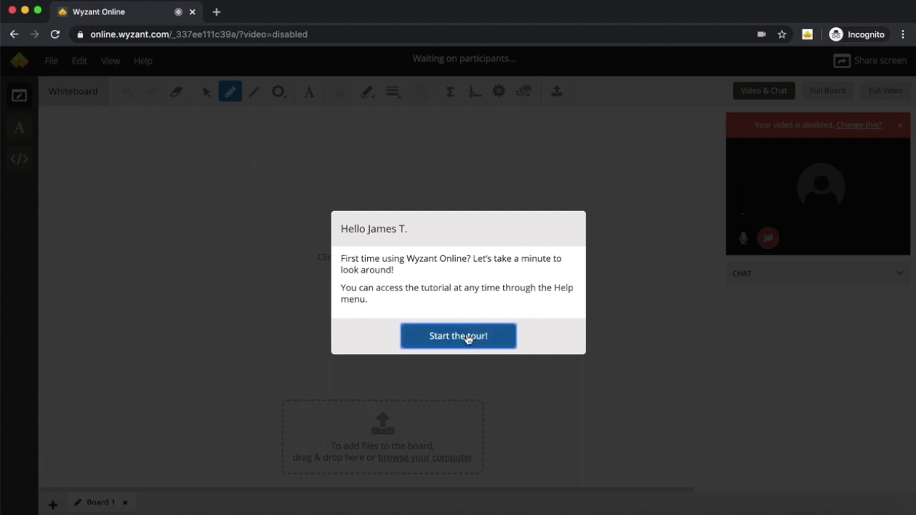
- Start the room tour, advance past the chat tip, then end the tour
left_click(458, 335)
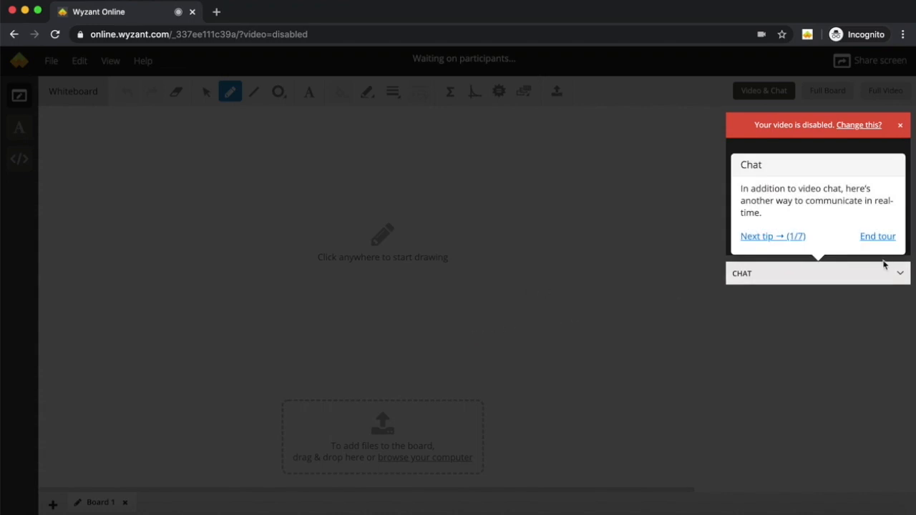
mouse_move(861, 236)
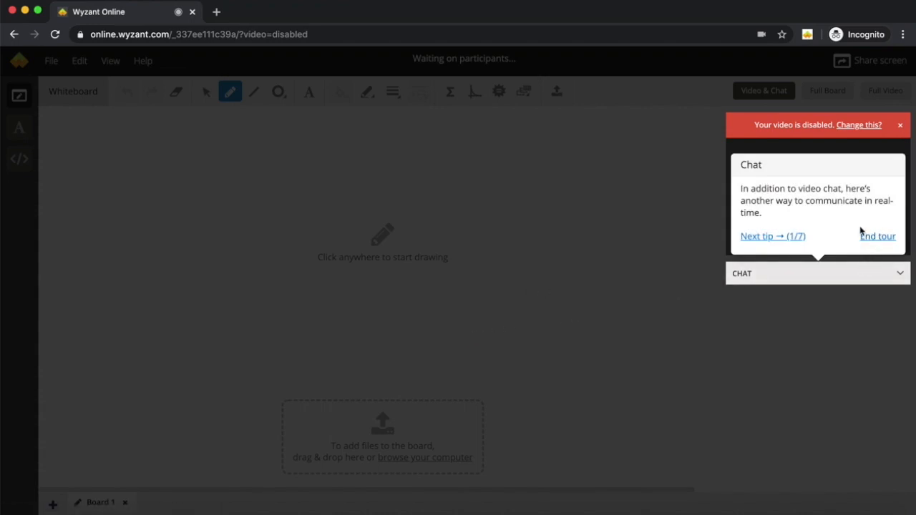
left_click(774, 237)
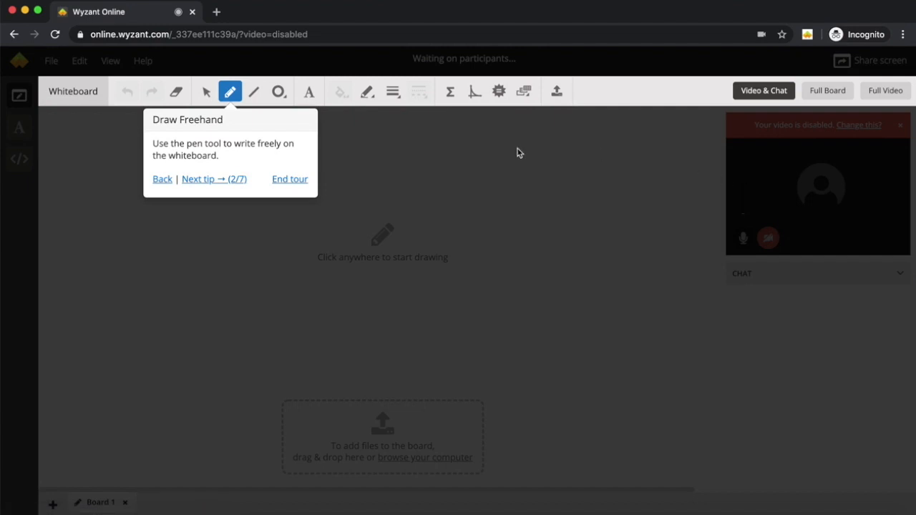
mouse_move(290, 183)
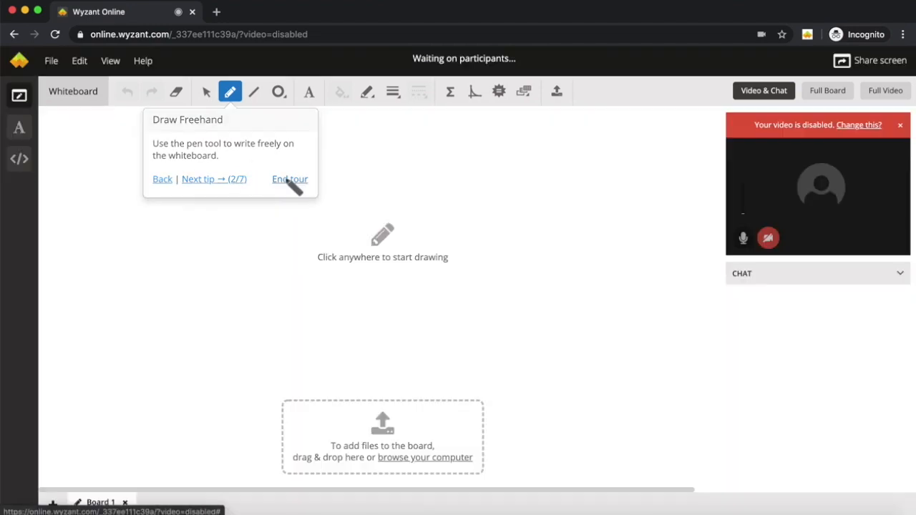
left_click(289, 179)
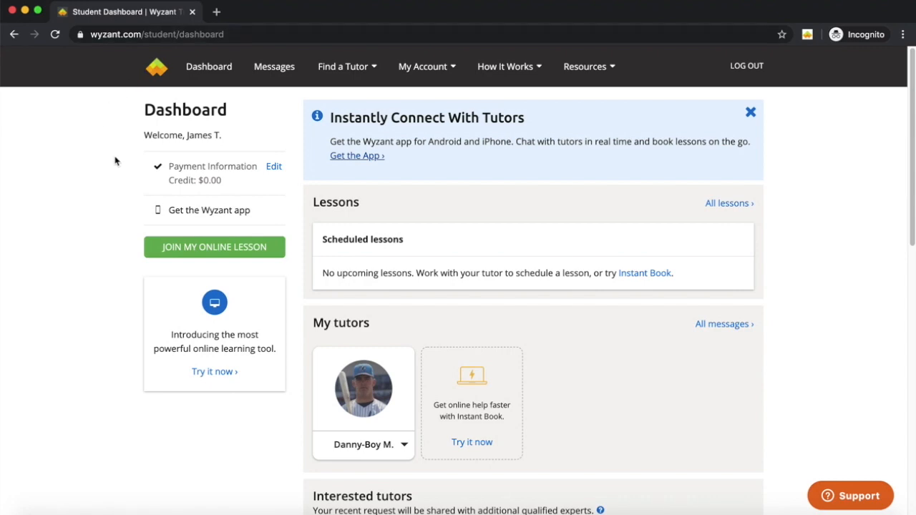
- Join My Online Lesson and answer YES to microphone, audio cue and camera checks
left_click(744, 66)
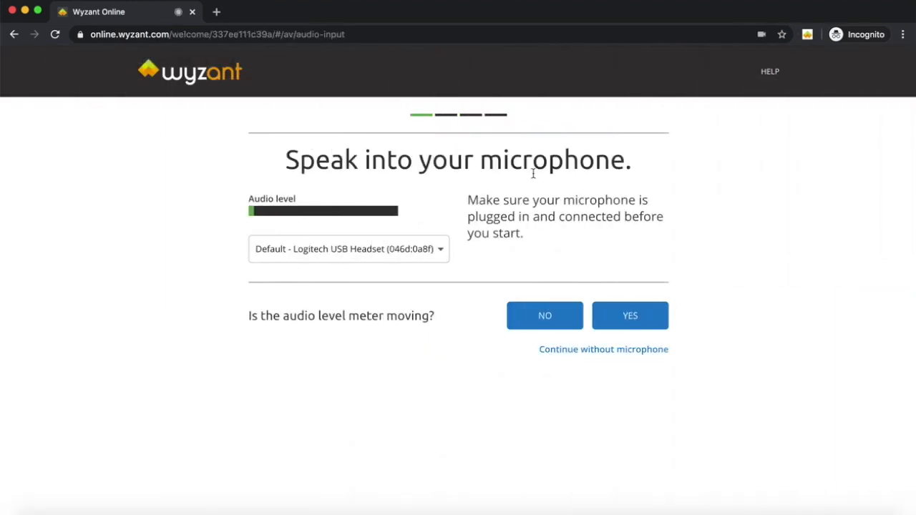
left_click(630, 316)
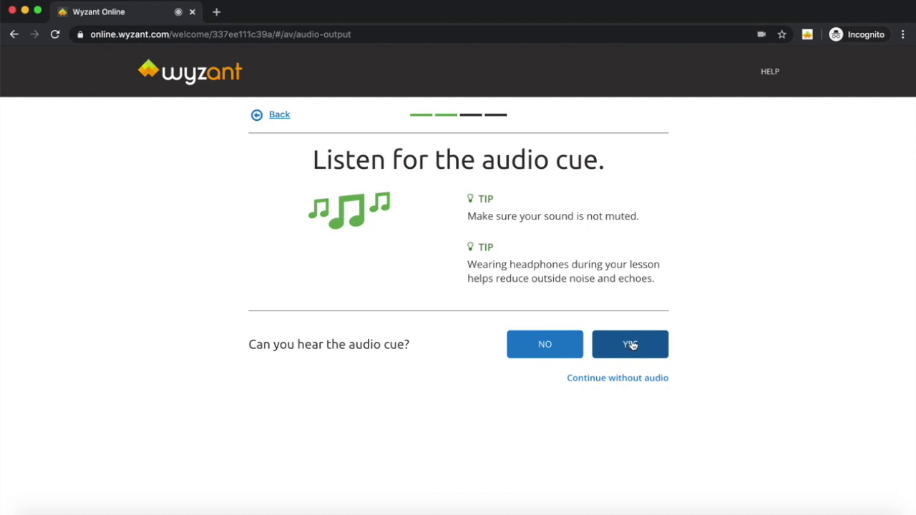
left_click(630, 345)
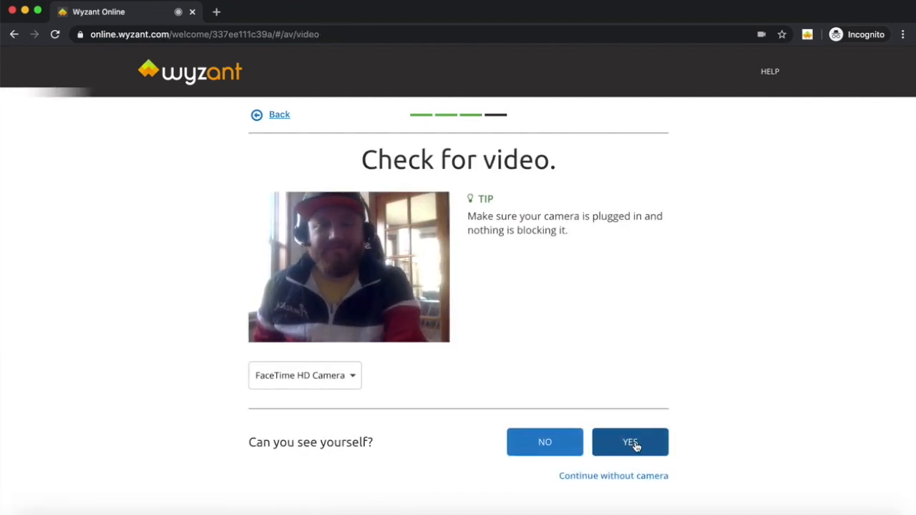
left_click(630, 442)
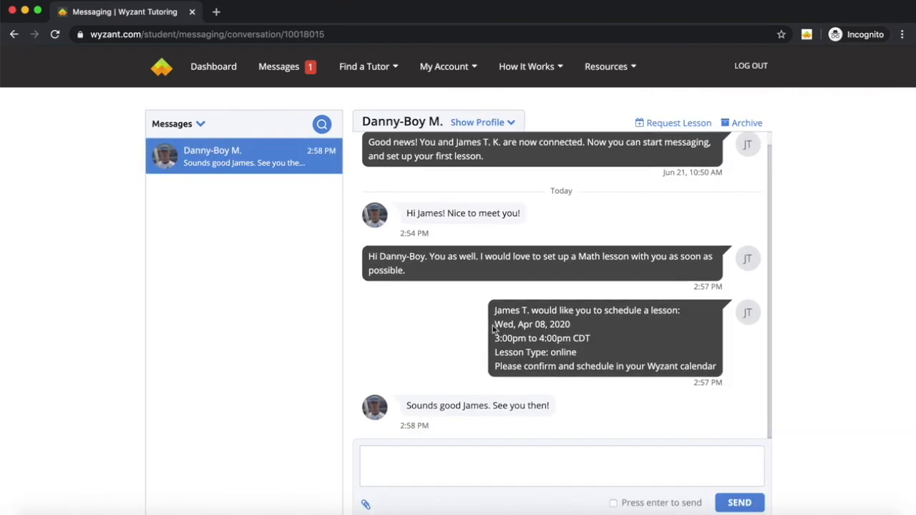
left_click(213, 65)
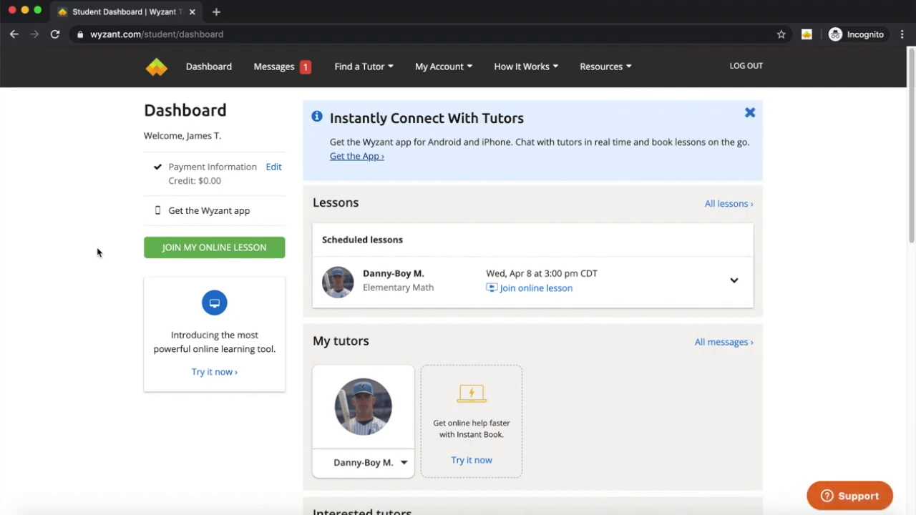
mouse_move(115, 293)
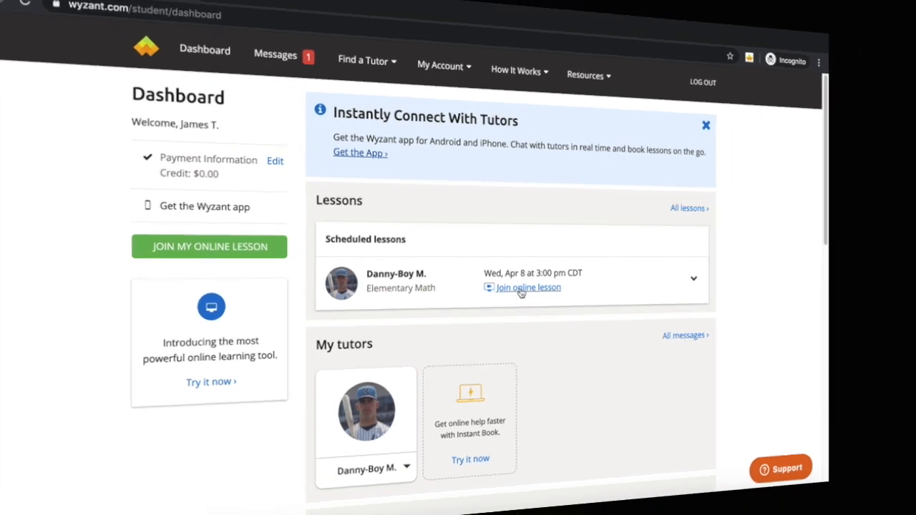
left_click(527, 287)
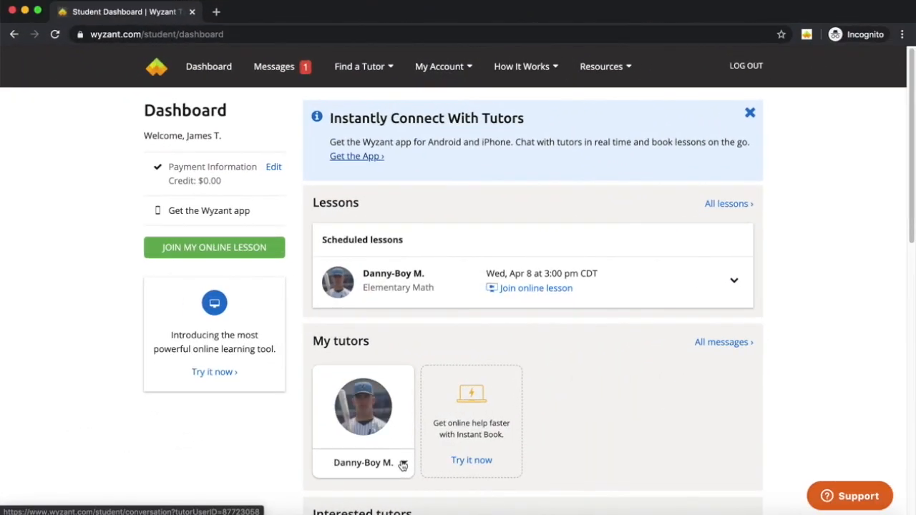
left_click(406, 463)
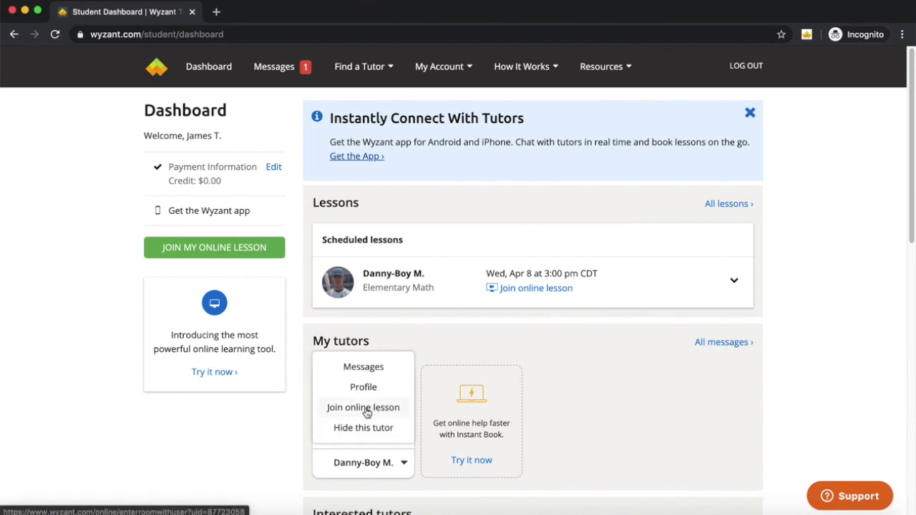
mouse_move(142, 388)
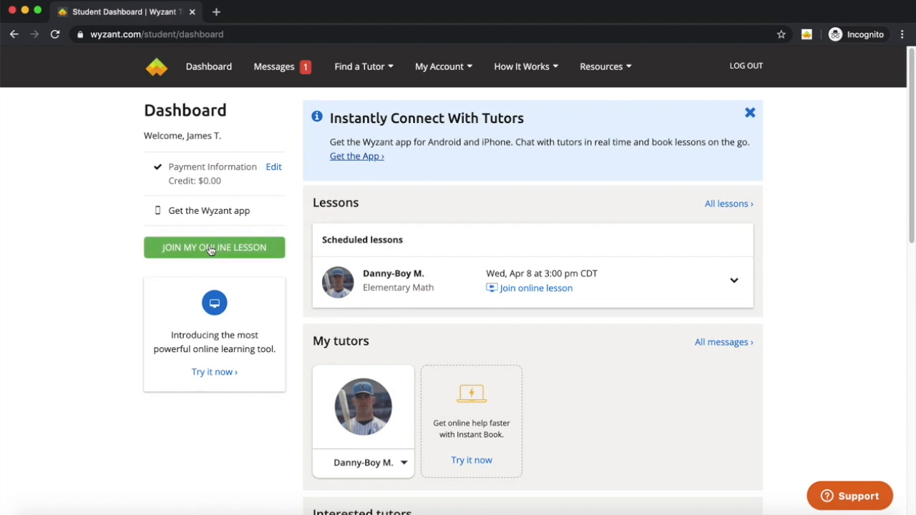
- Join the online lesson, skip to setup, and confirm the microphone, audio cue and camera checks
left_click(214, 247)
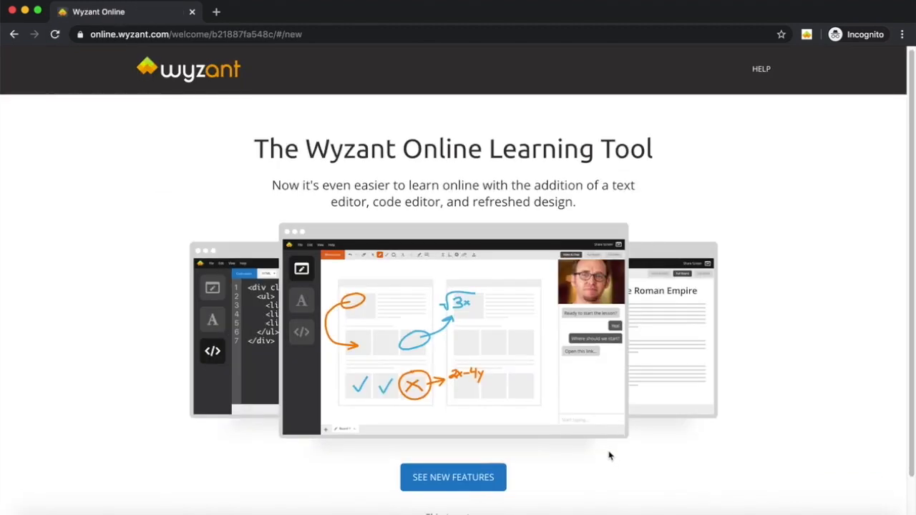
scroll("down", 3)
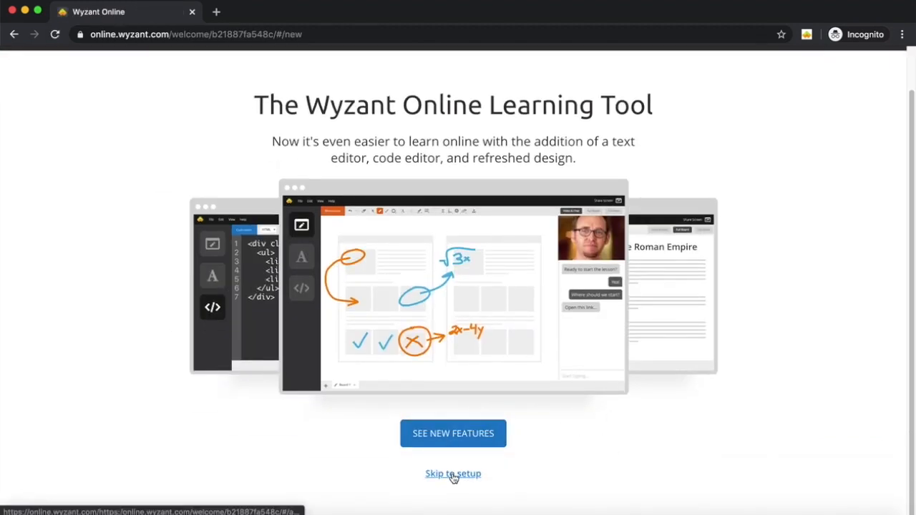
left_click(454, 474)
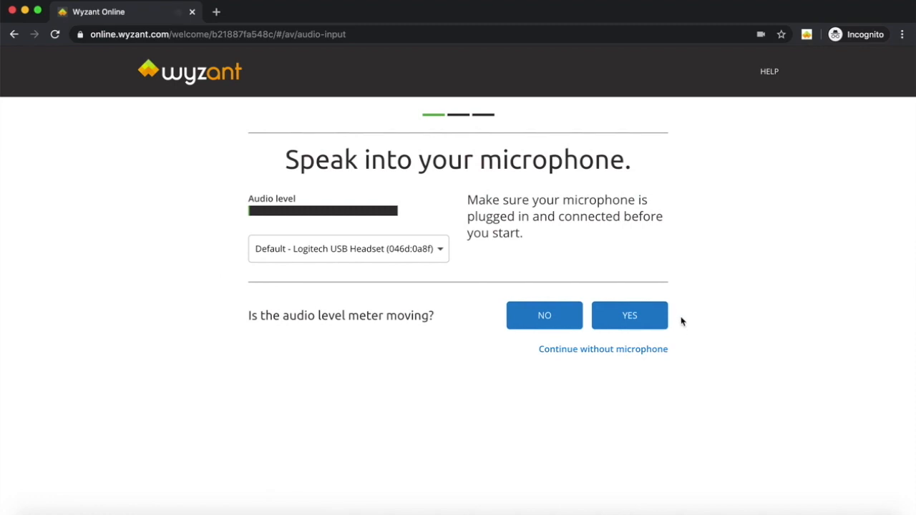
left_click(629, 315)
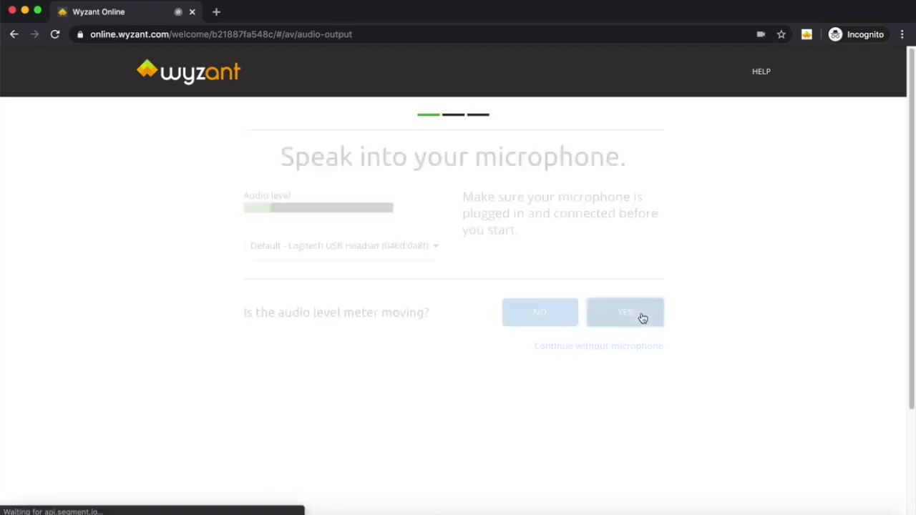
left_click(626, 312)
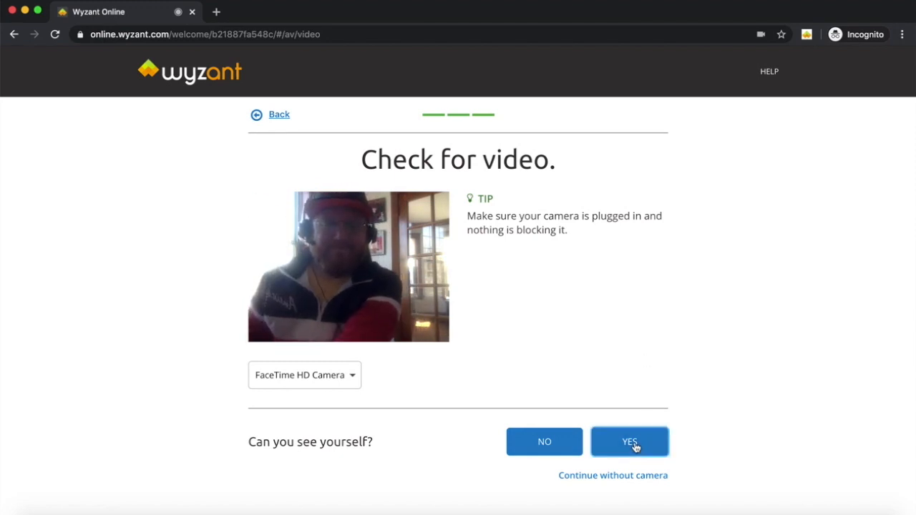
left_click(629, 442)
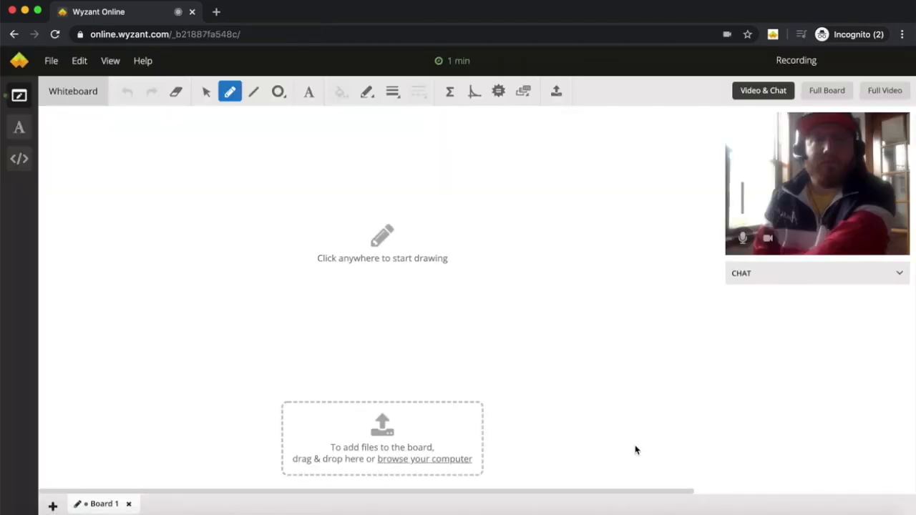